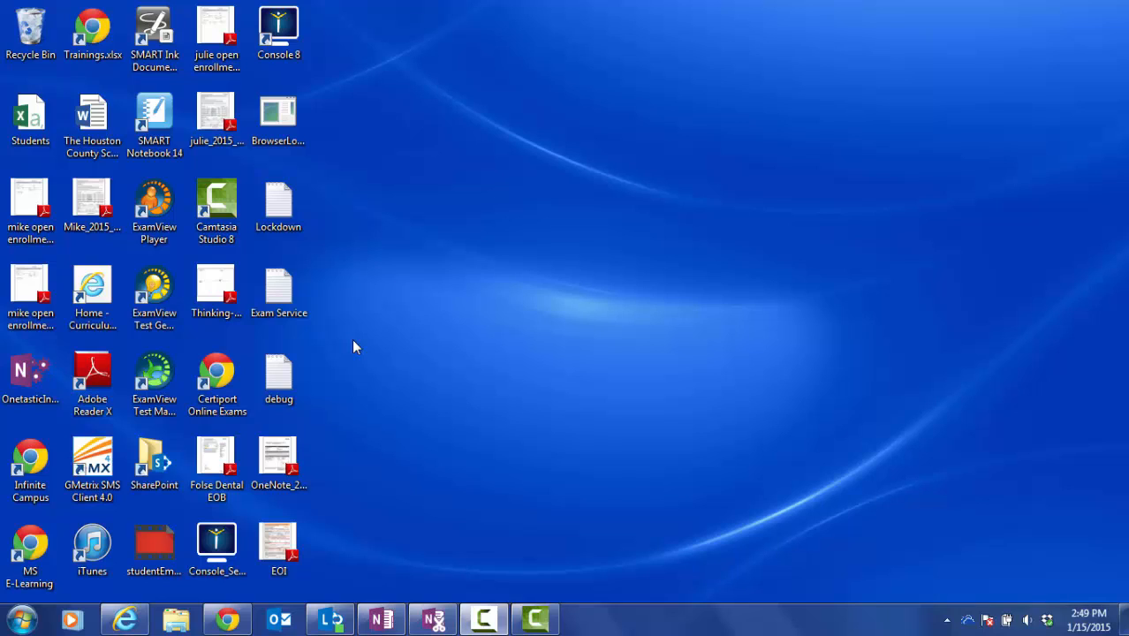
- Launch GMetrix SMS Client 4.0 from its desktop shortcut
left_click(279, 377)
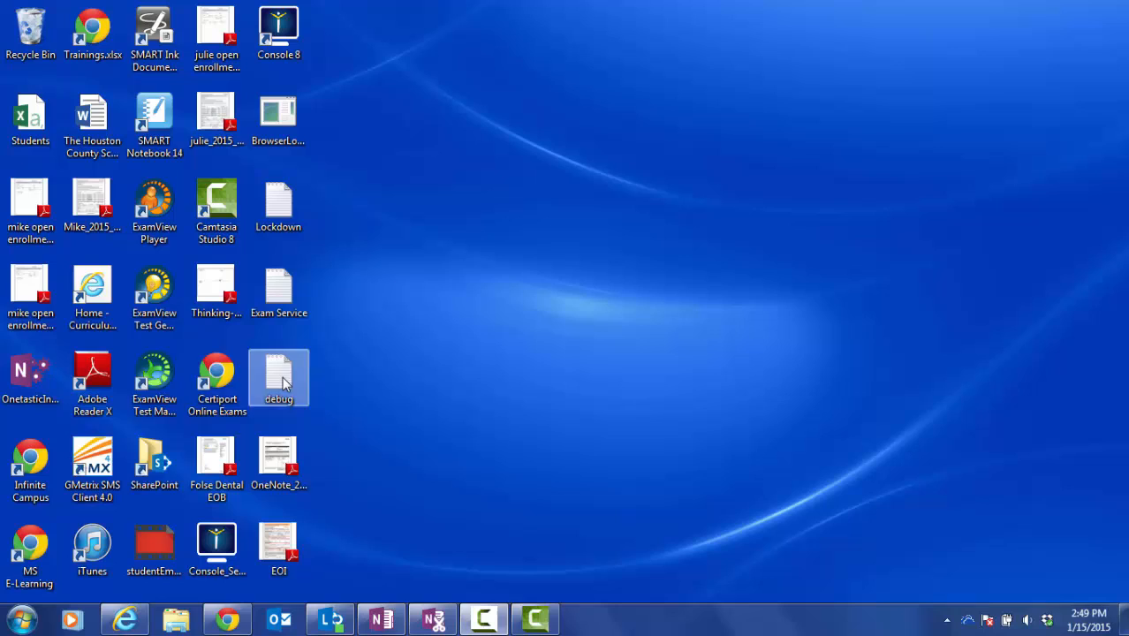
left_click(93, 464)
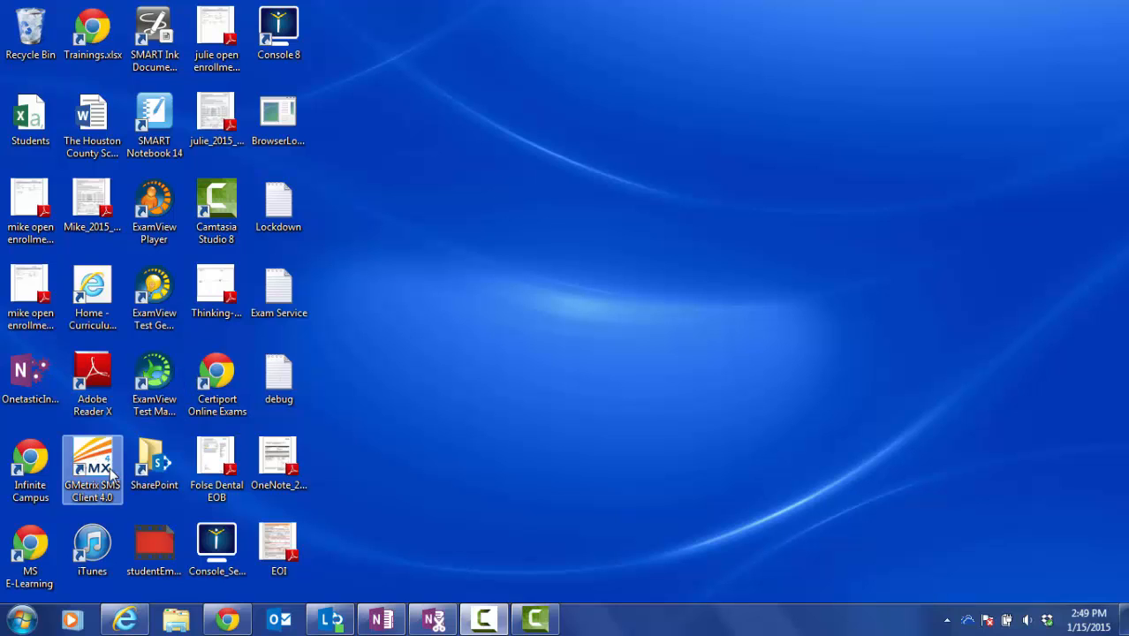
mouse_move(115, 486)
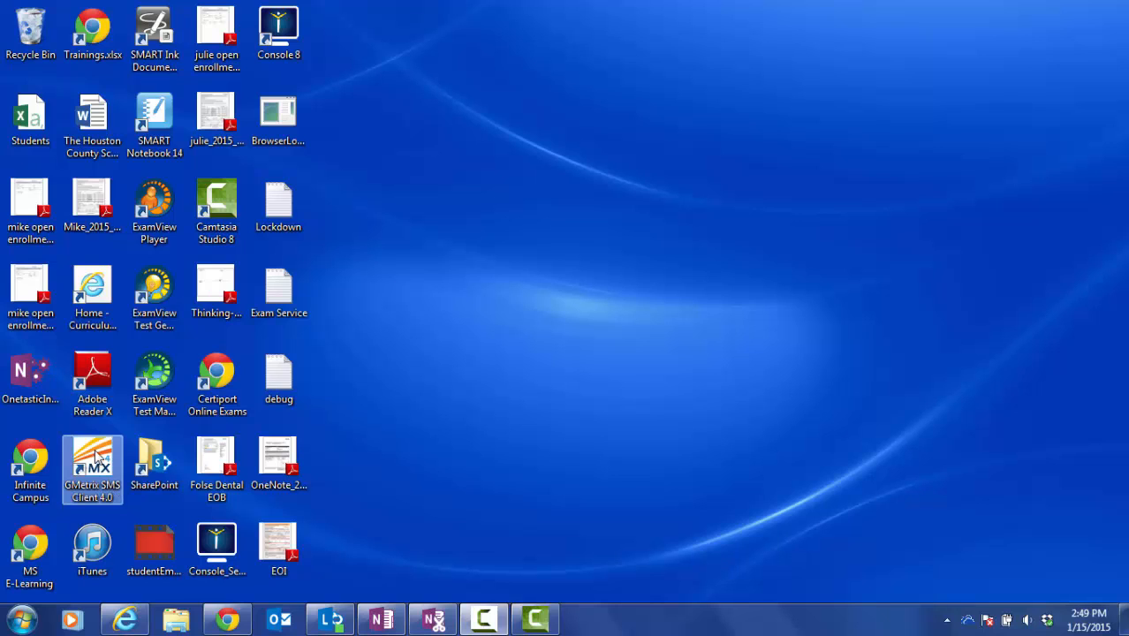
double_click(92, 463)
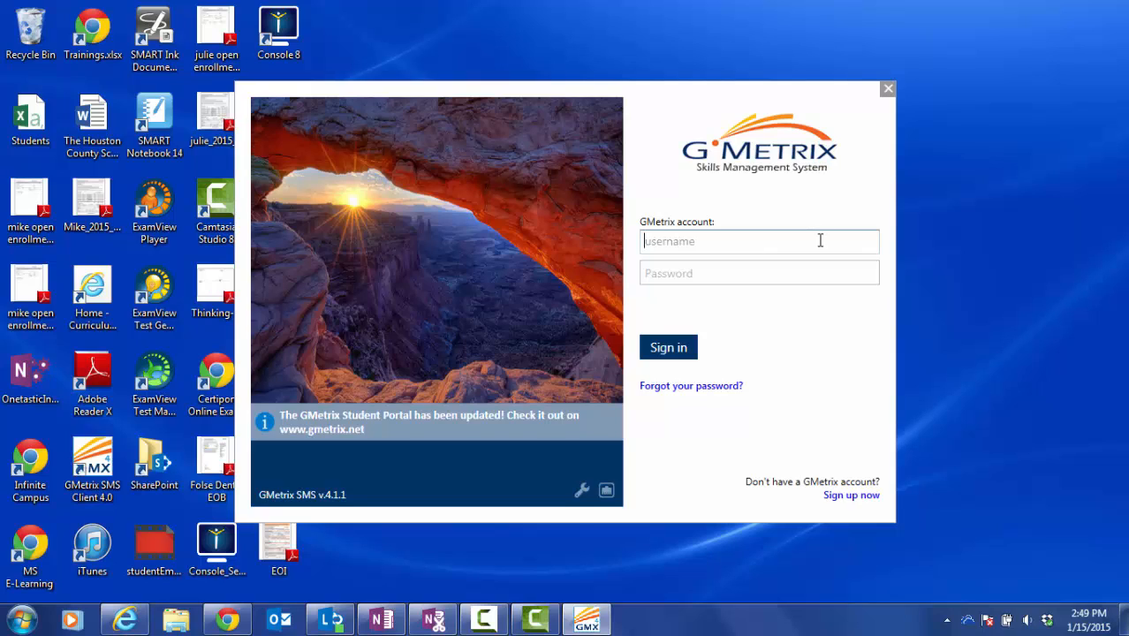
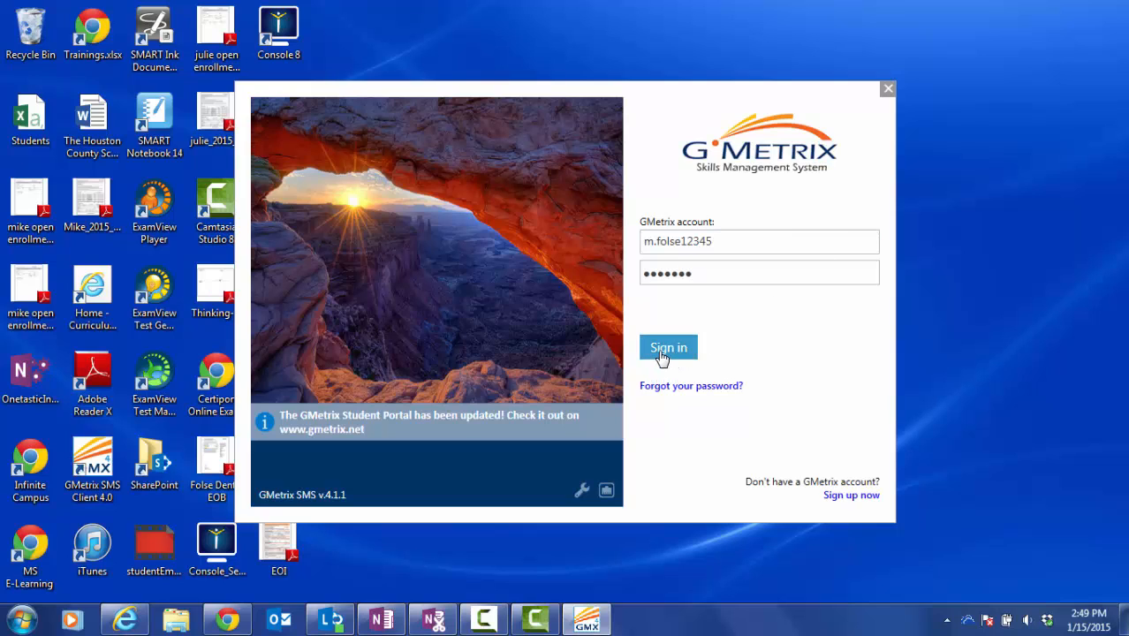
- Sign in to the student account with the username and password
left_click(668, 347)
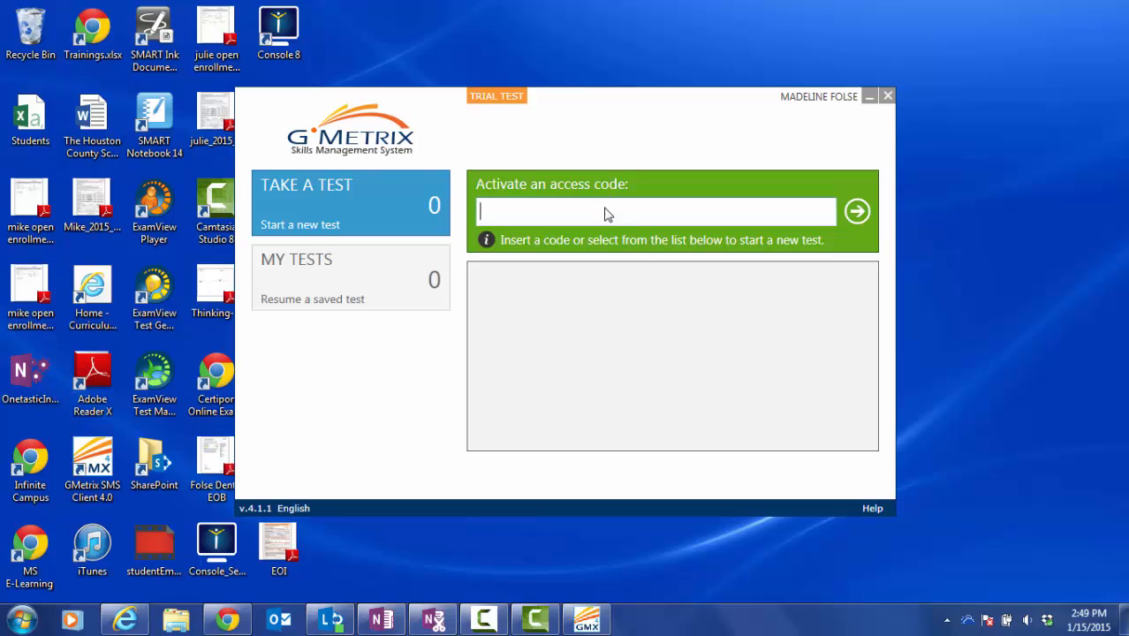
mouse_move(606, 221)
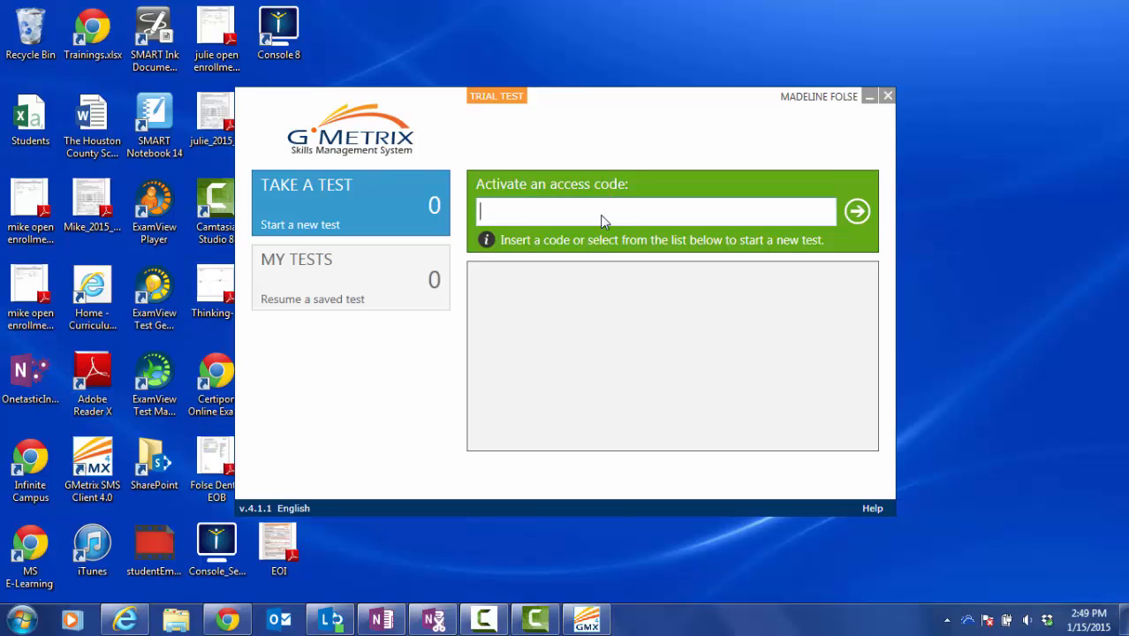
mouse_move(703, 310)
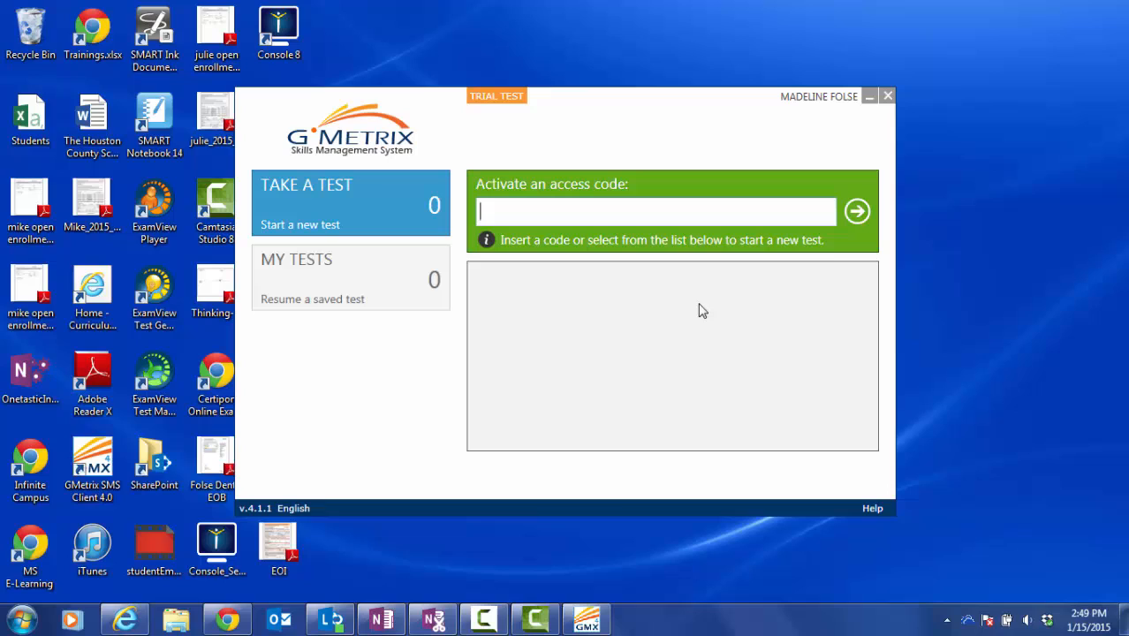
mouse_move(643, 301)
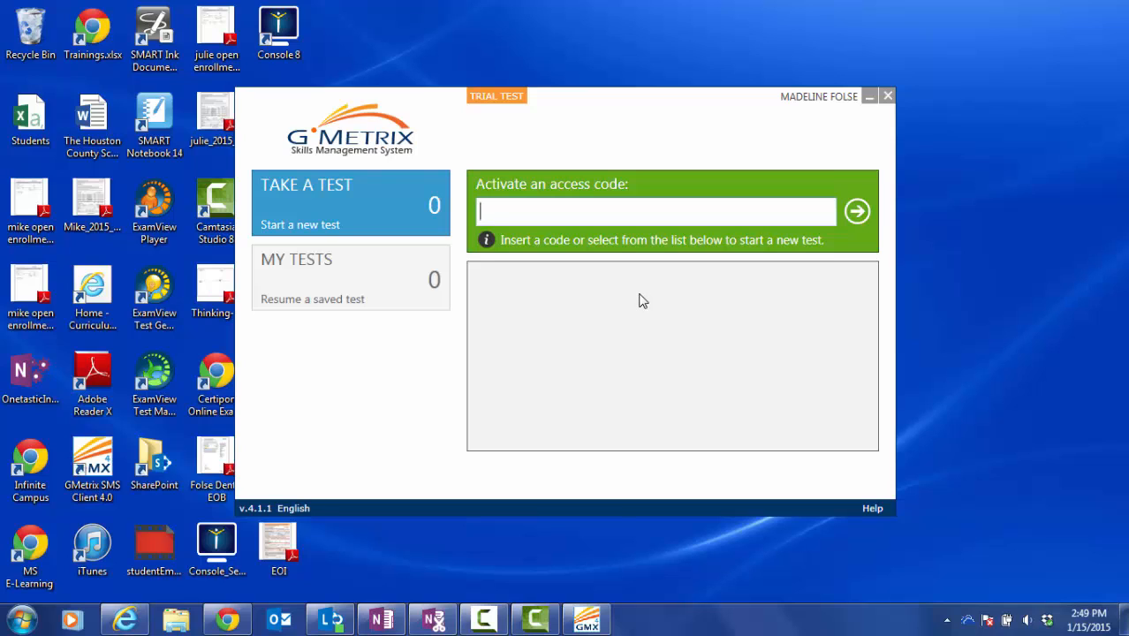
mouse_move(583, 219)
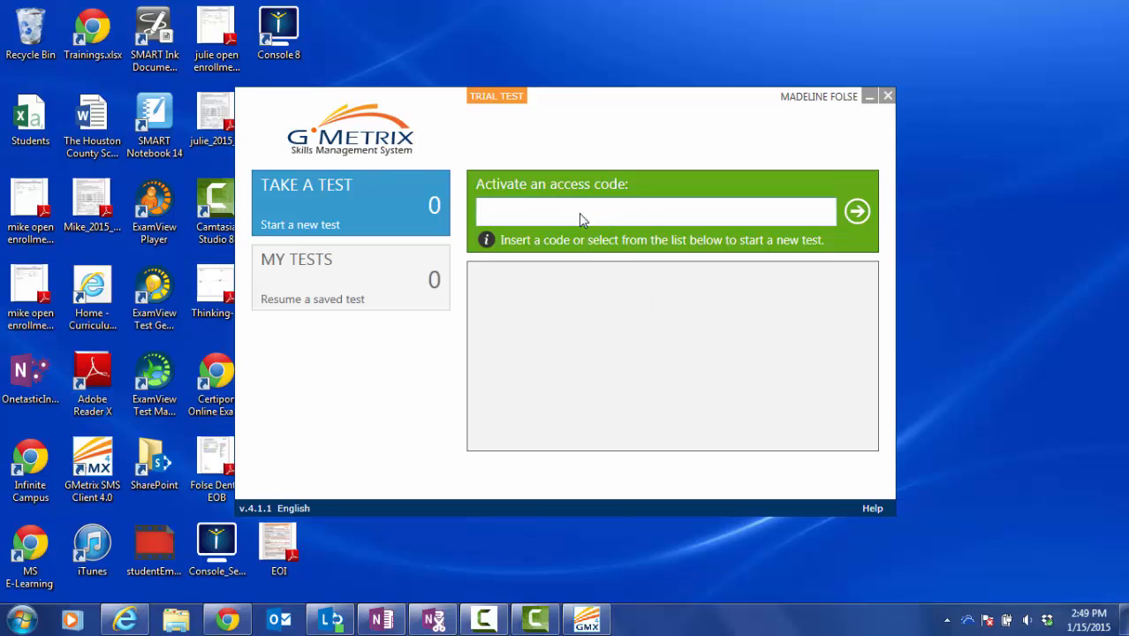
mouse_move(605, 291)
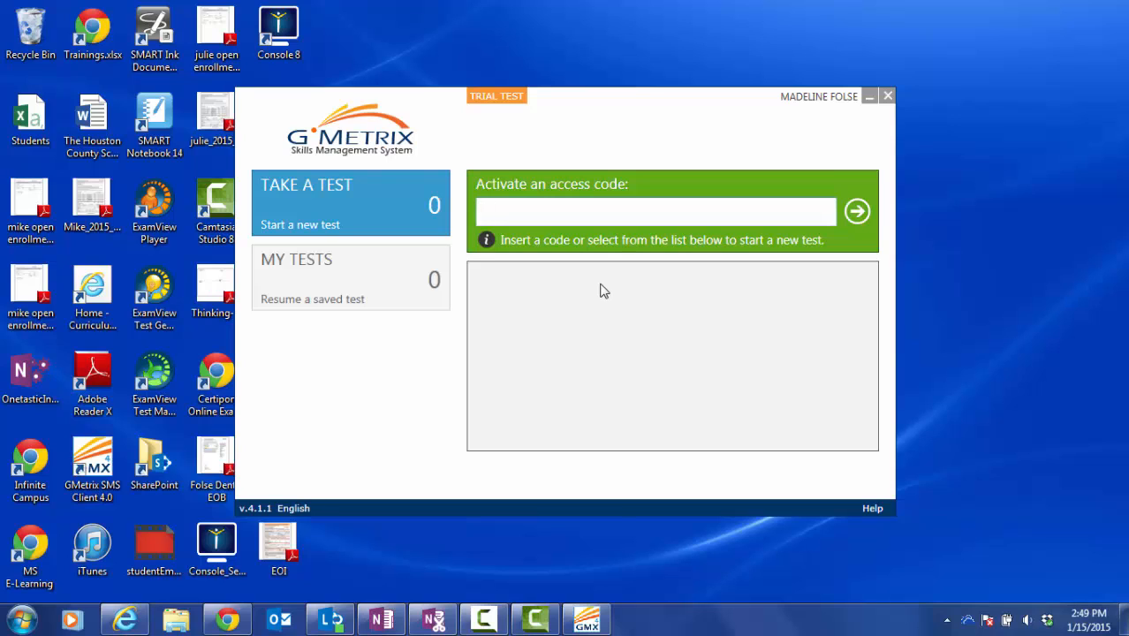
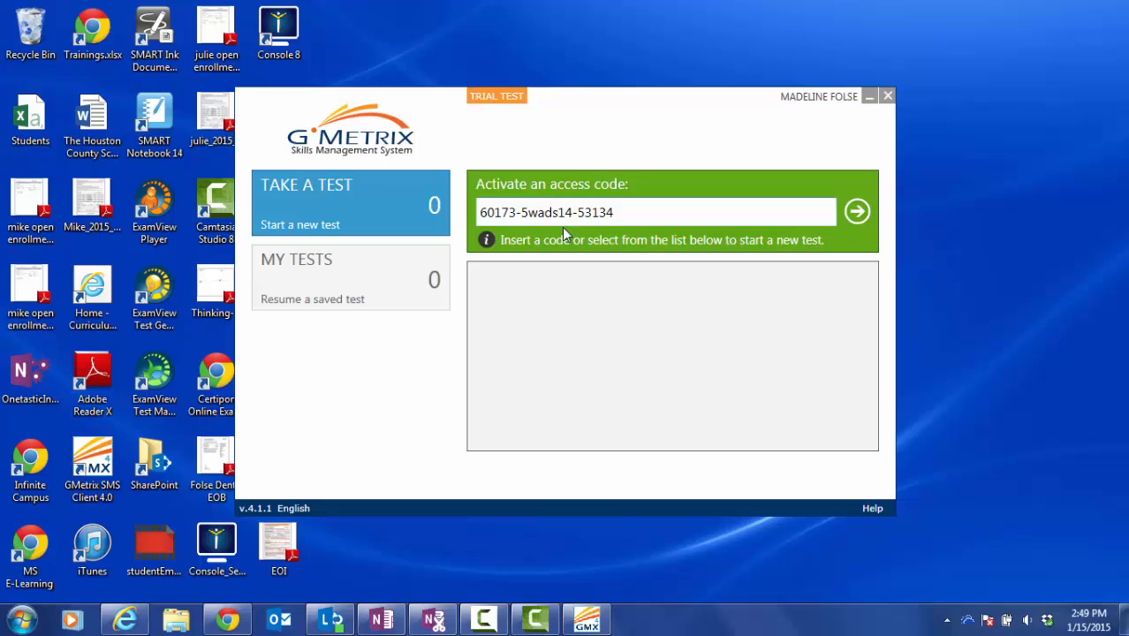
mouse_move(633, 221)
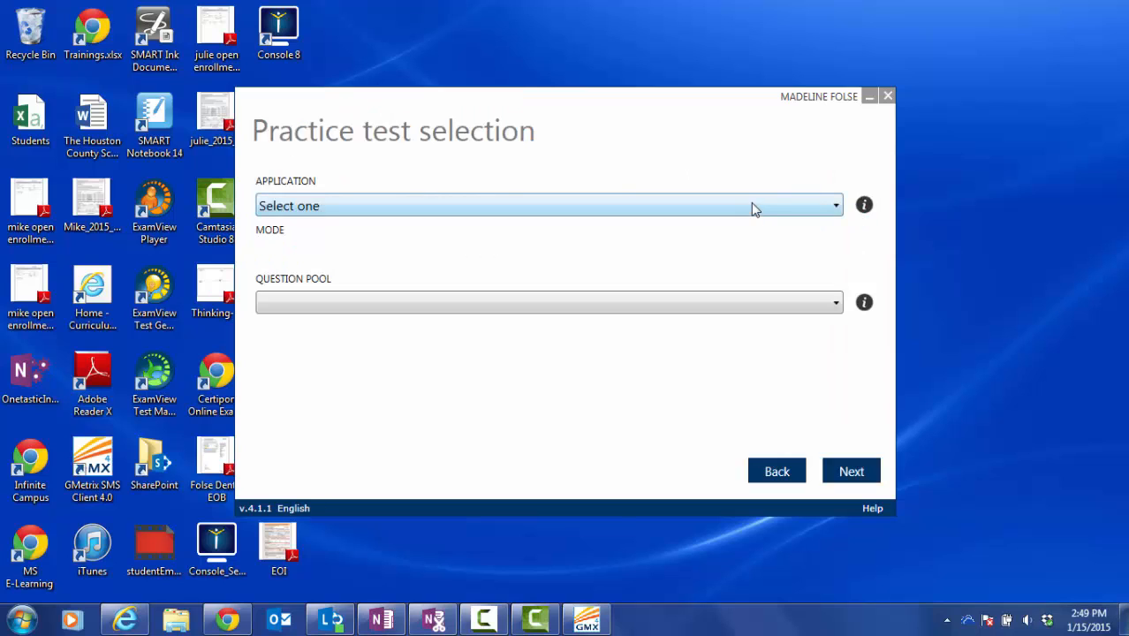
- Choose Microsoft Office 2010 Word in Training mode and browse the question pool list
left_click(548, 205)
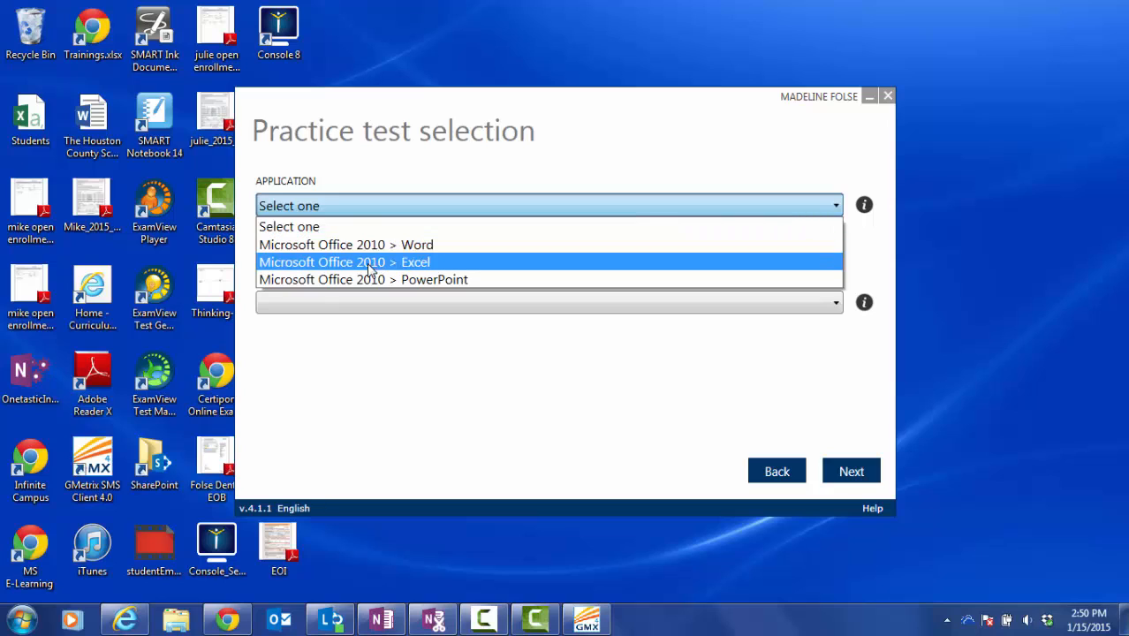
mouse_move(371, 244)
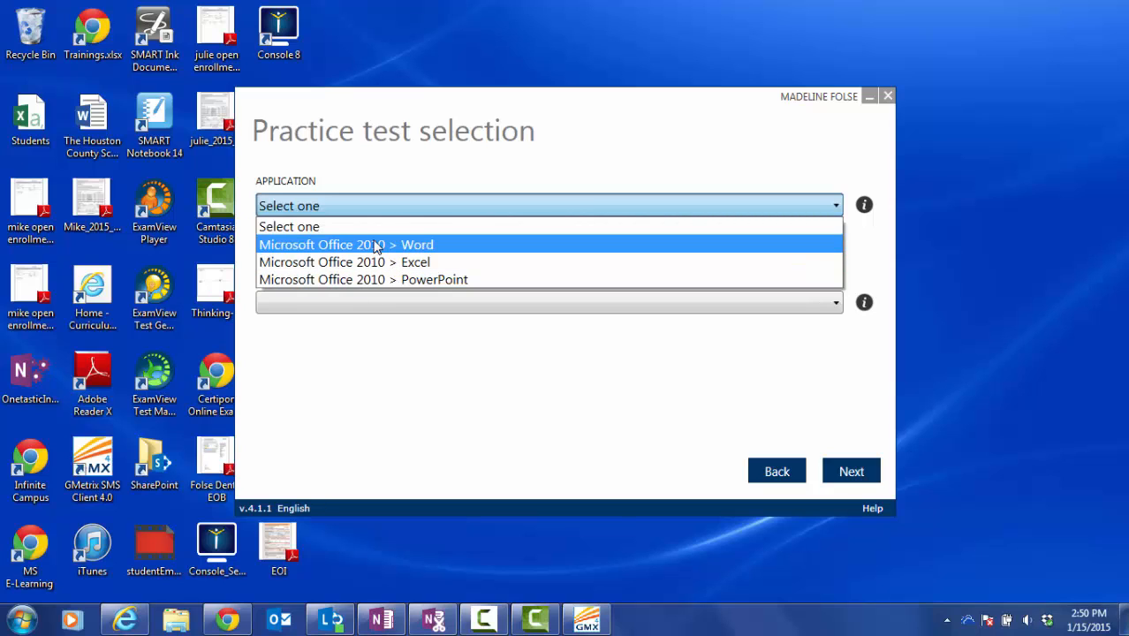
left_click(346, 244)
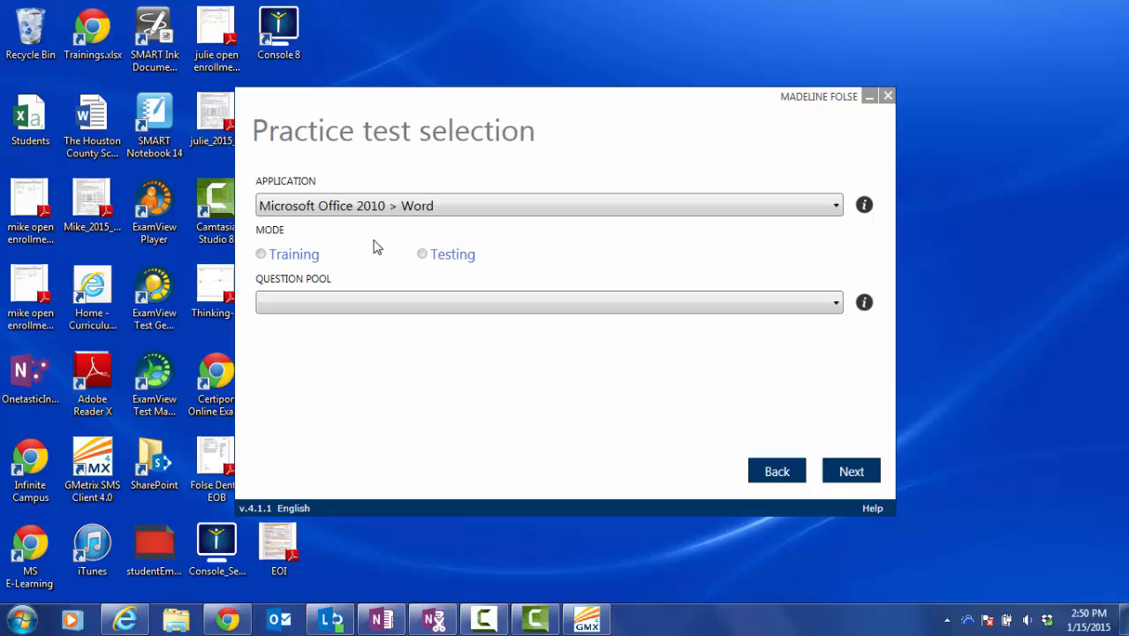
mouse_move(300, 269)
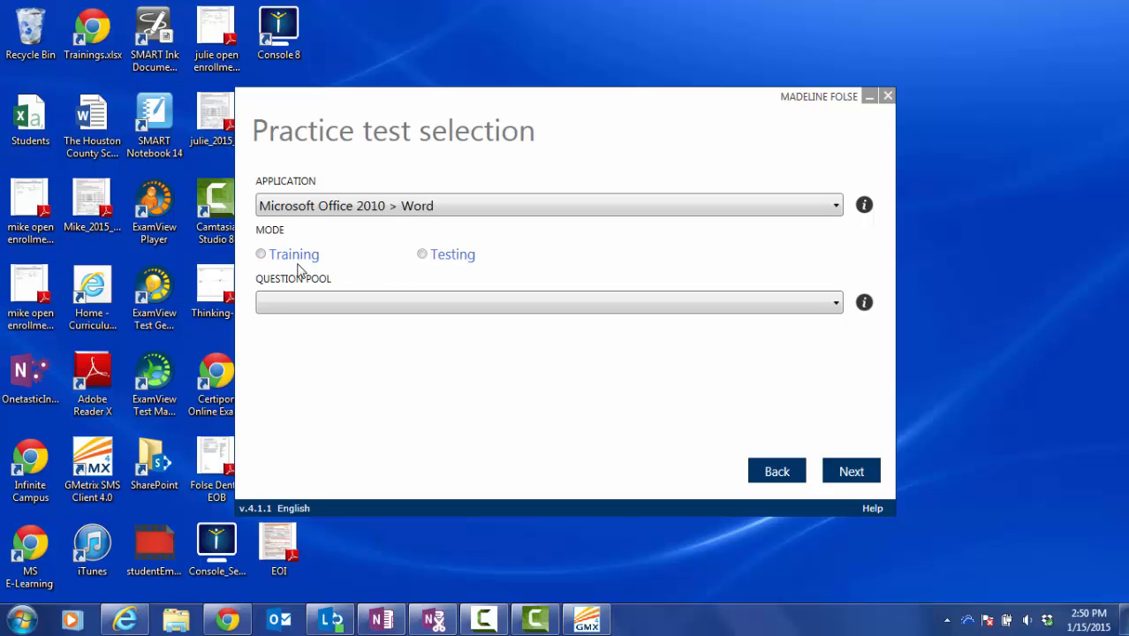
left_click(260, 254)
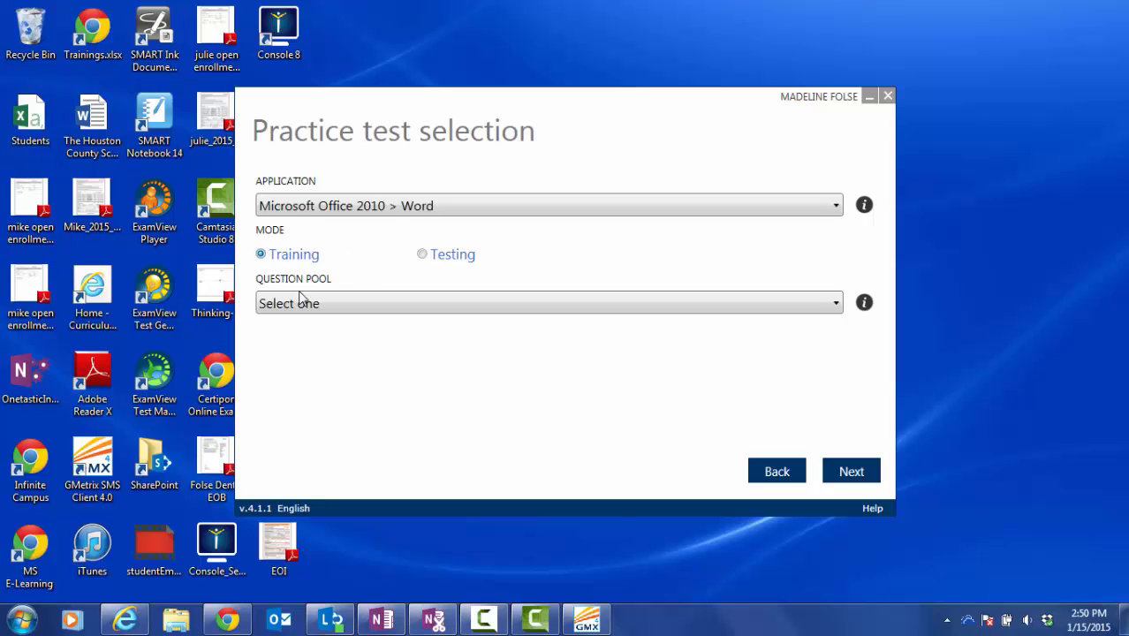
left_click(549, 303)
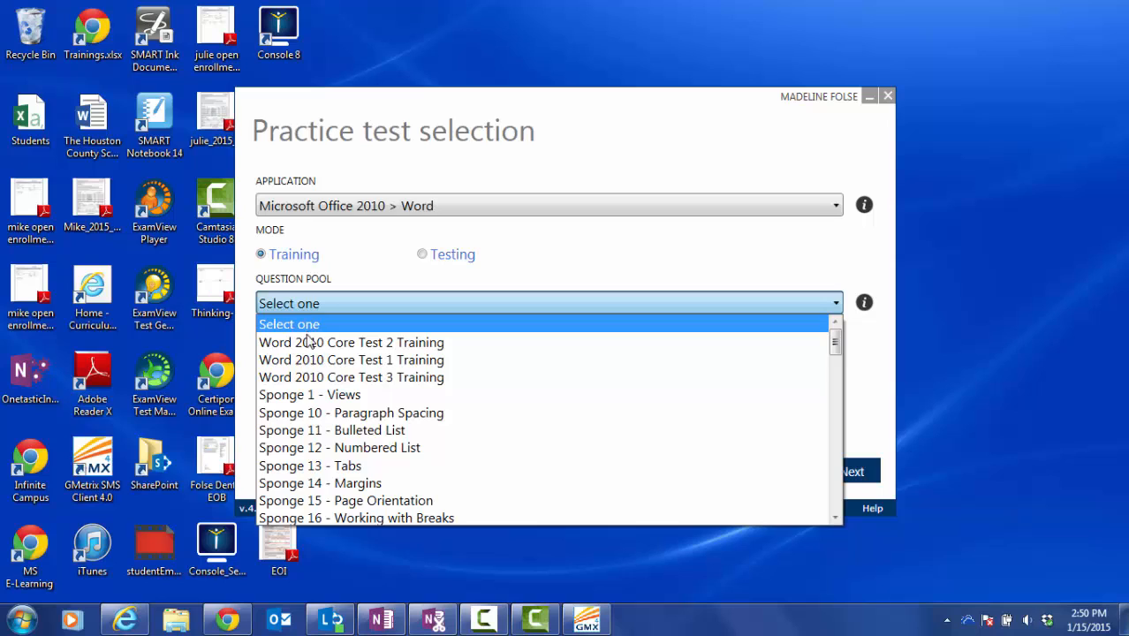
mouse_move(310, 466)
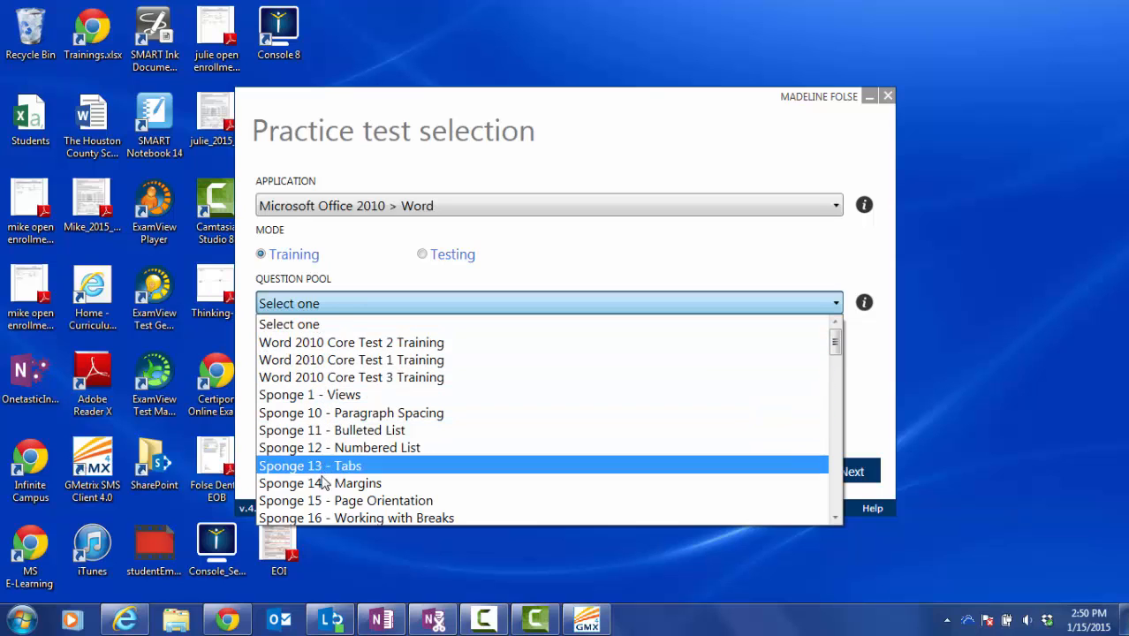
scroll("down", 3)
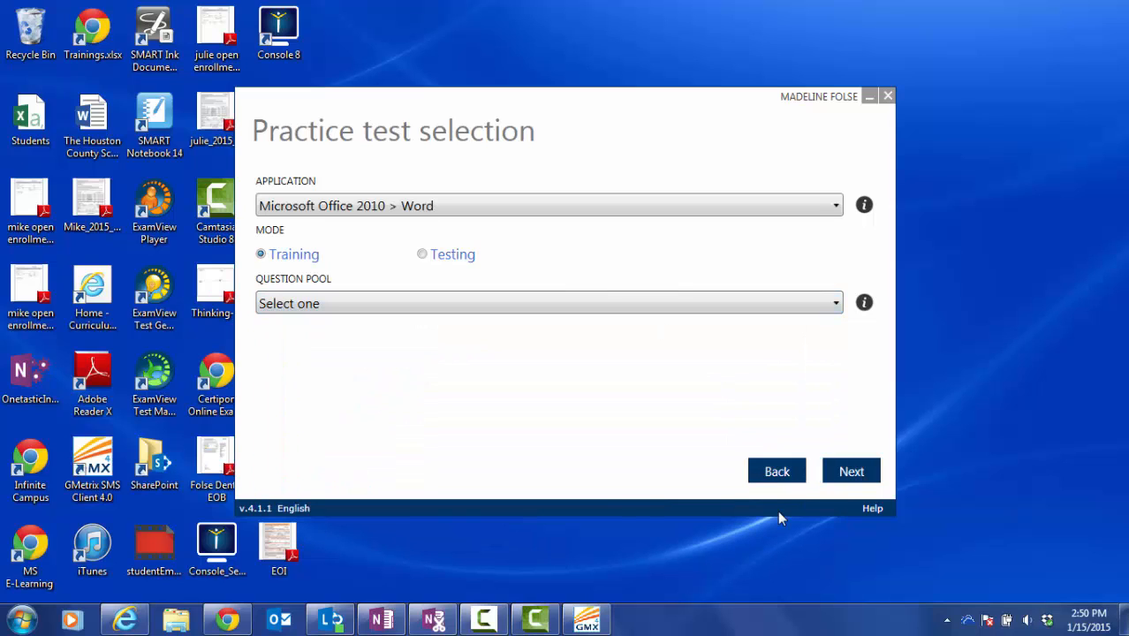
mouse_move(538, 421)
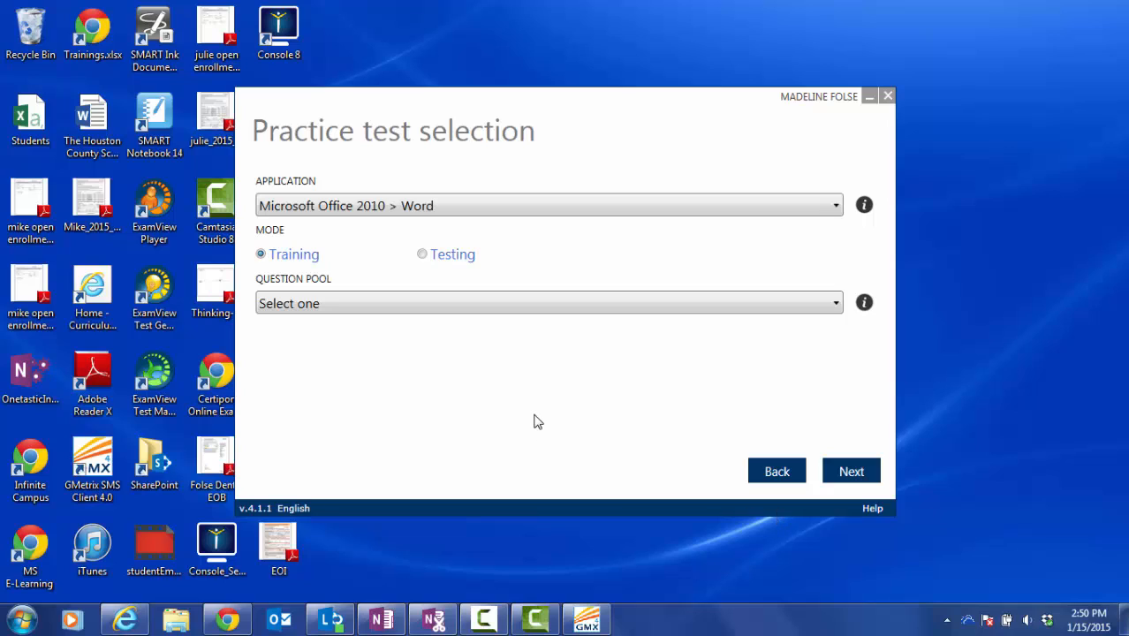